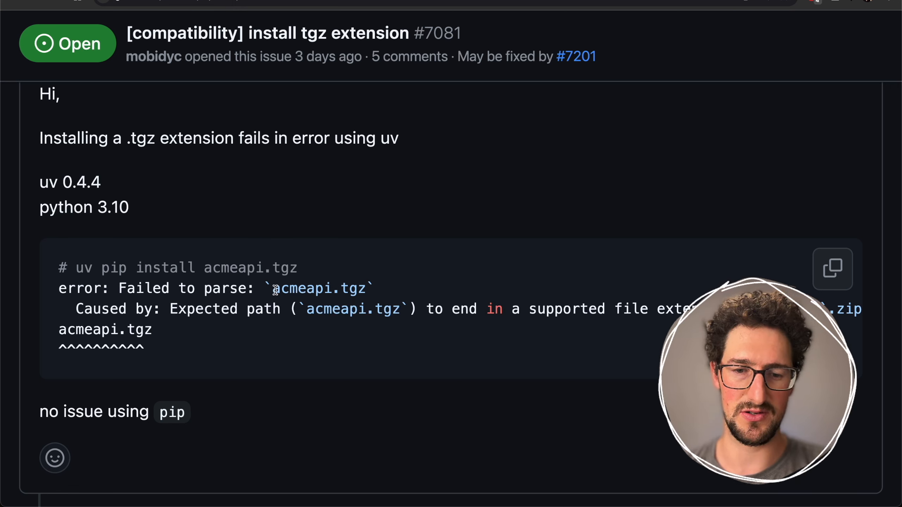
Follow issue #7081's 'May be fixed by #7201' link to the .tgz fix pull request
{"action": "double_click", "coordinate": [319, 288]}
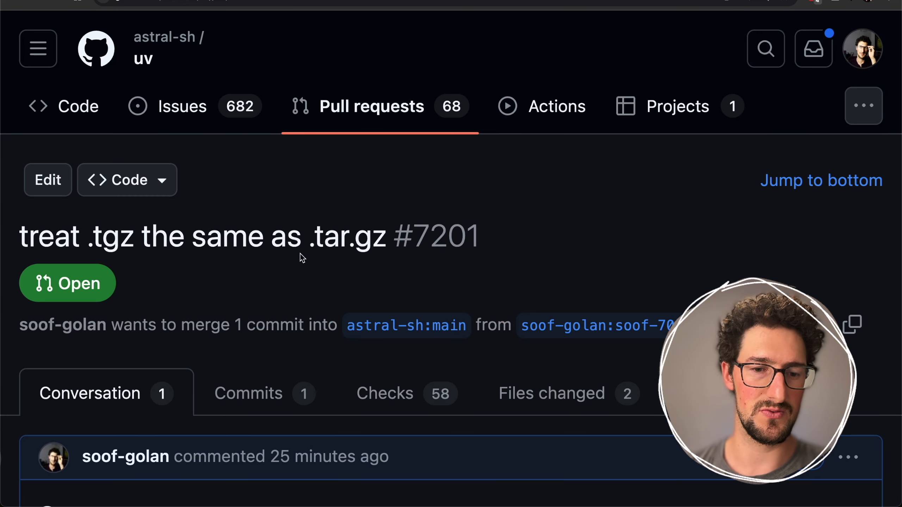
Scroll PR #7201's description down to the Test Plan's Quick Version commands
{"action": "scroll", "scroll_direction": "down", "scroll_amount": 3}
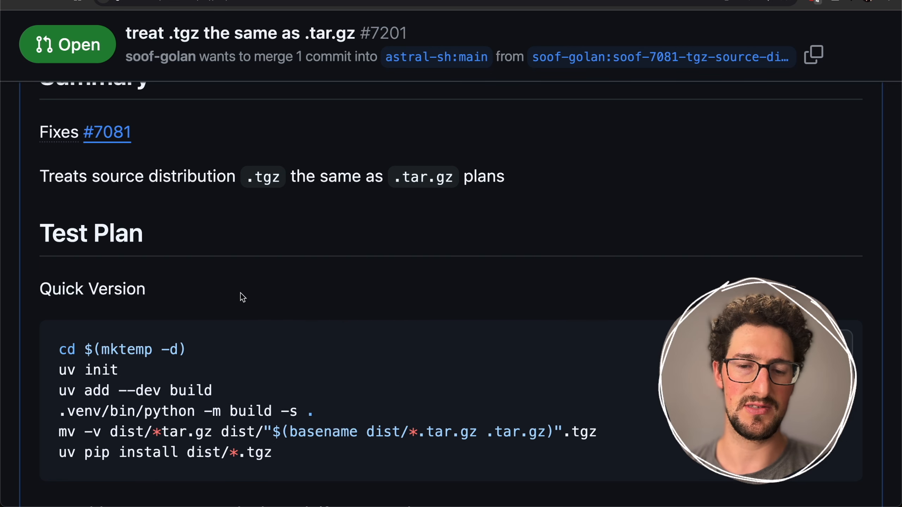
{"action": "mouse_move", "coordinate": [396, 225]}
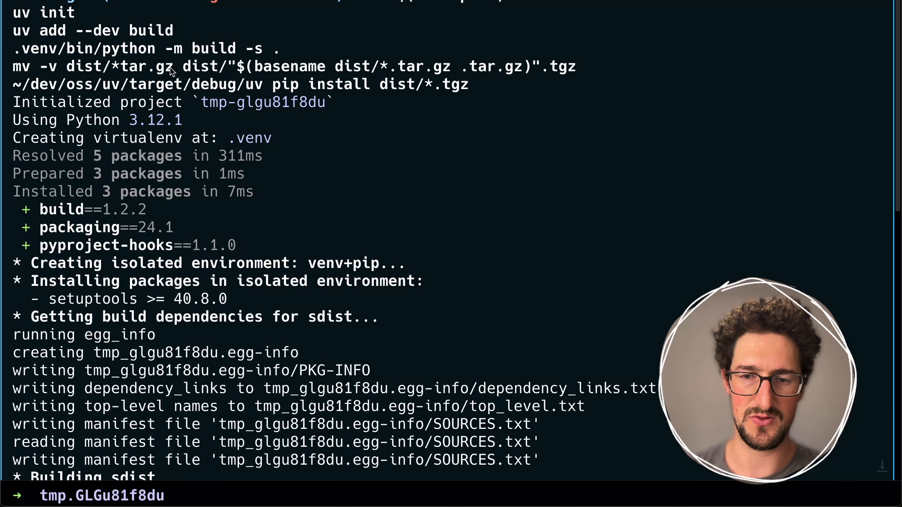
Select the quick test plan commands and run them with ~/dev/oss/uv/target/debug/uv
{"action": "left_click_drag", "start_coordinate": [170, 66], "coordinate": [596, 84]}
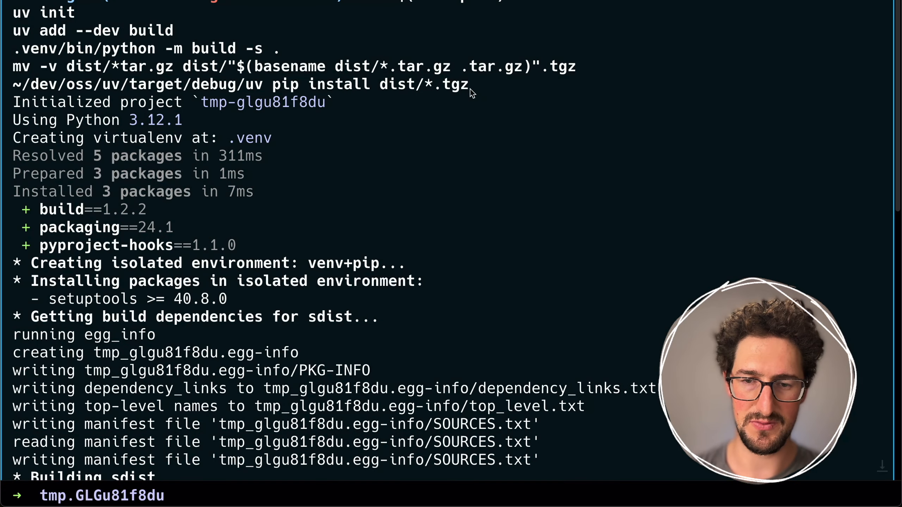
{"action": "left_click_drag", "start_coordinate": [469, 84], "coordinate": [426, 102]}
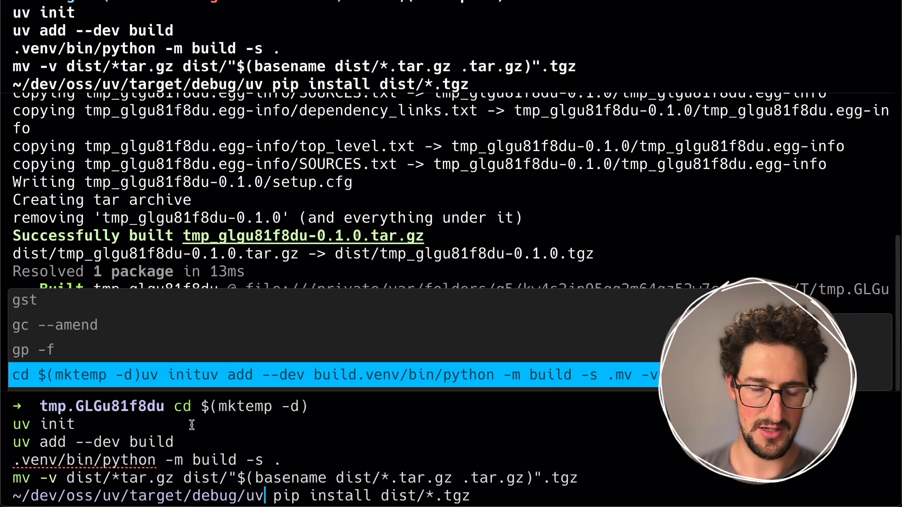
Run the test plan with plain uv, showing the .tgz parse failure, then review PR #7201's diff
{"action": "key", "text": "Enter"}
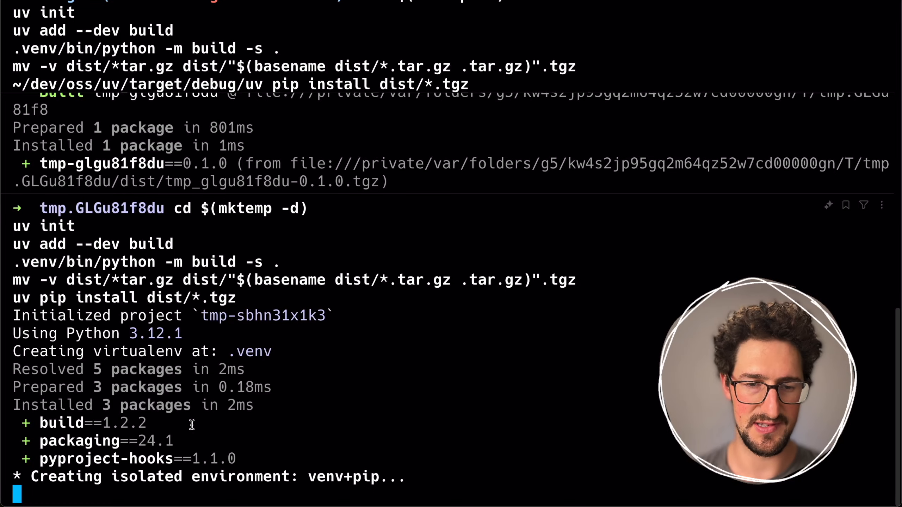
{"action": "scroll", "scroll_direction": "down", "scroll_amount": 3}
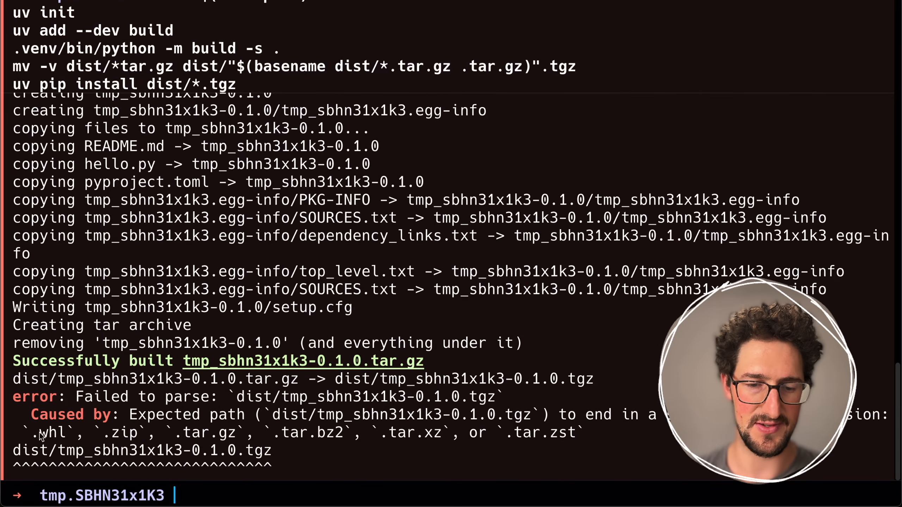
{"action": "mouse_move", "coordinate": [417, 427]}
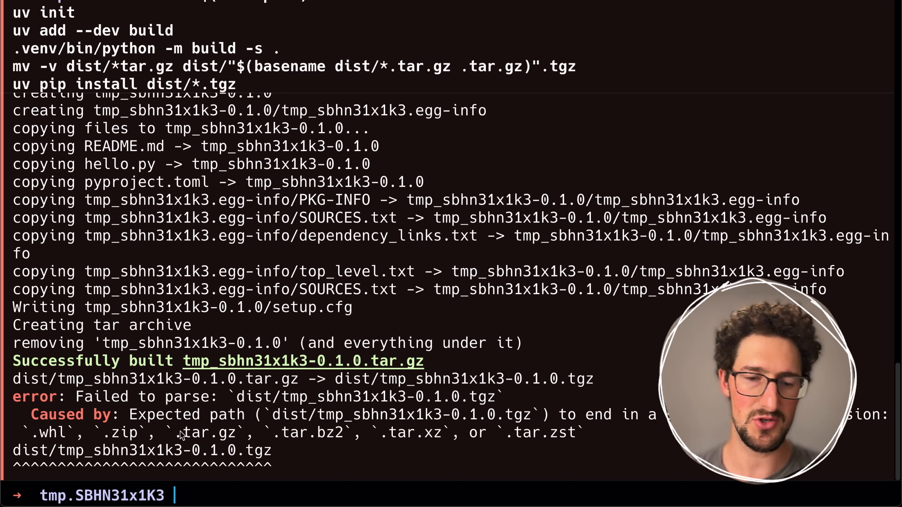
{"action": "double_click", "coordinate": [258, 451]}
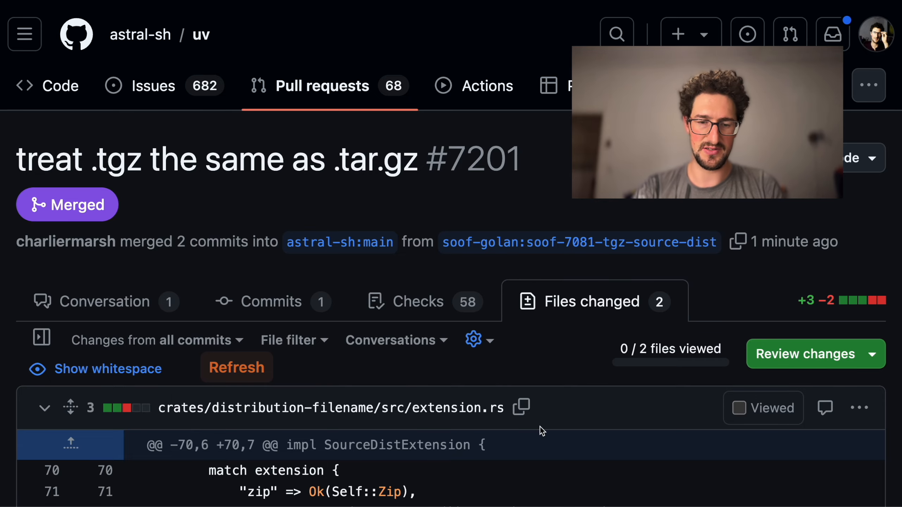
{"action": "scroll", "scroll_direction": "down", "scroll_amount": 3}
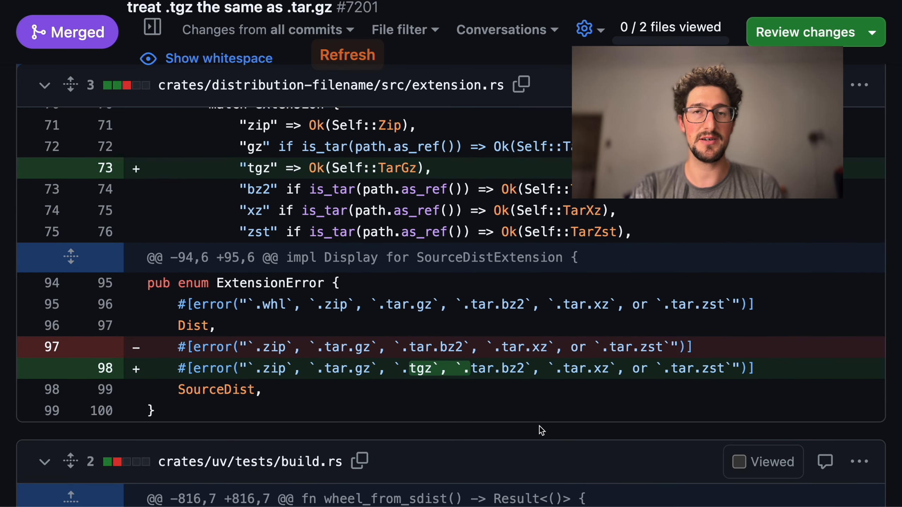
{"action": "scroll", "scroll_direction": "down", "scroll_amount": 3}
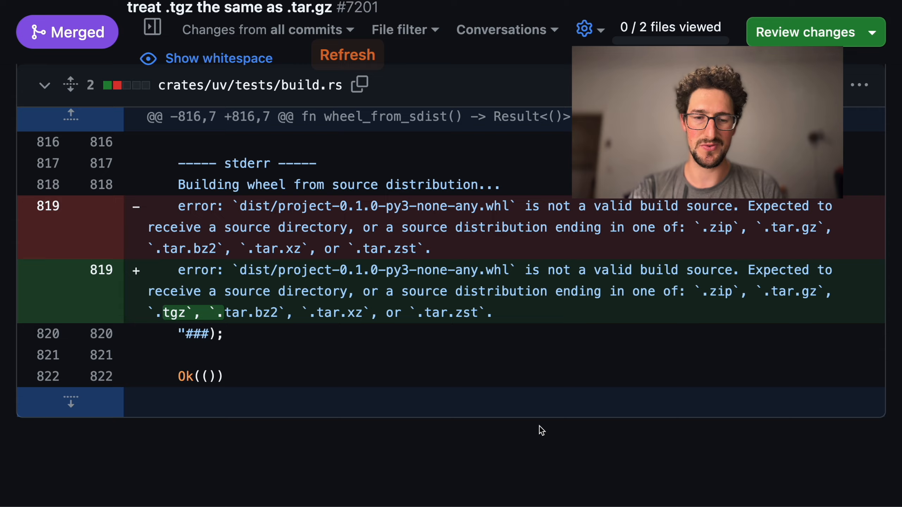